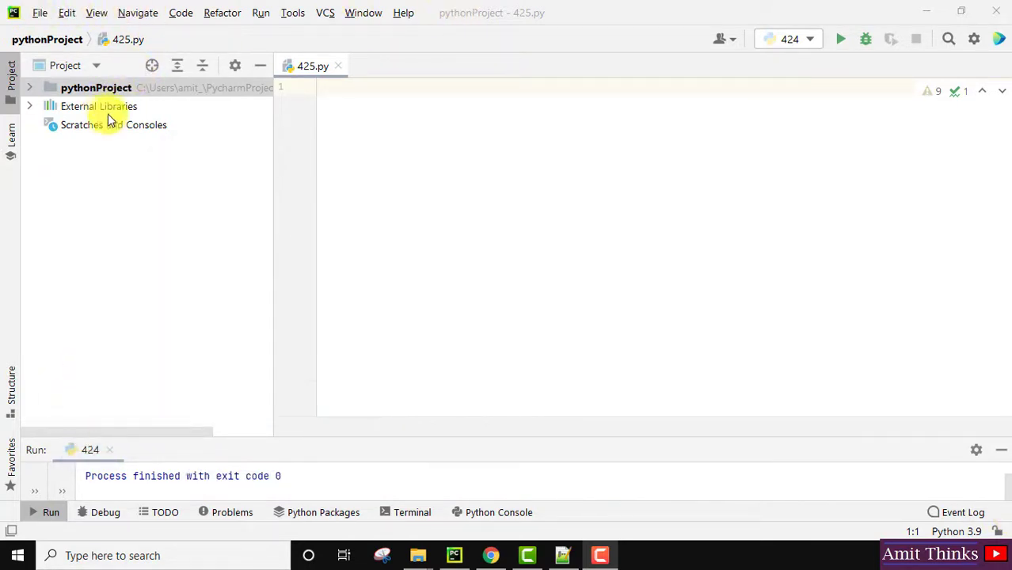
{"action": "mouse_move", "coordinate": [605, 478]}
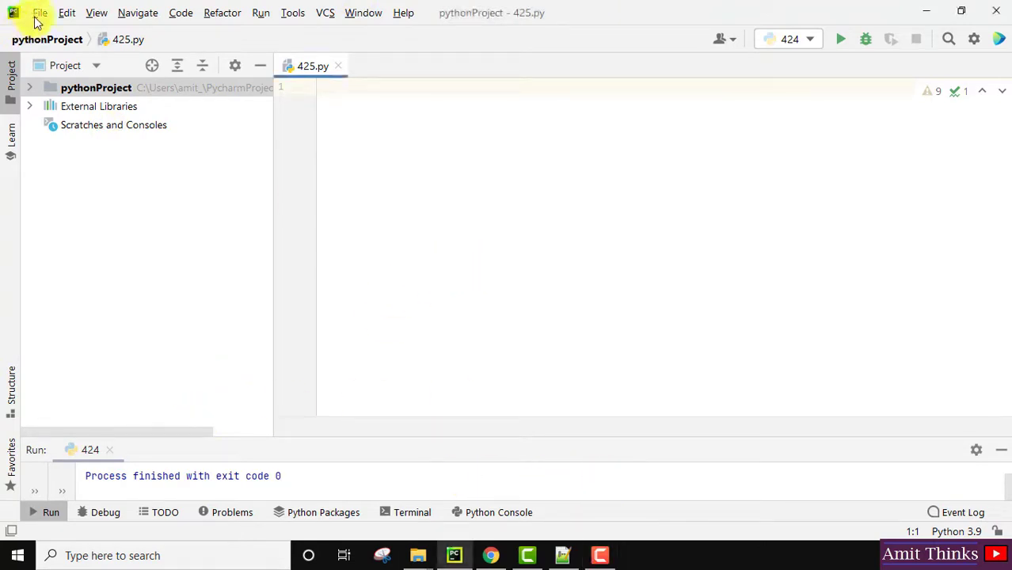
Step: In Settings > Appearance, set the custom interface font size larger and apply it
{"action": "left_click", "coordinate": [39, 13]}
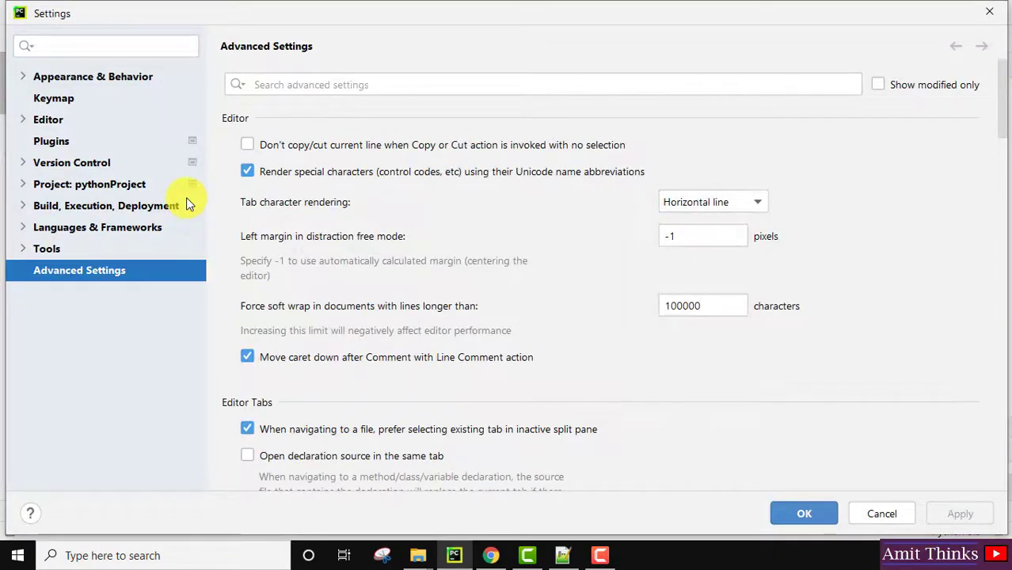
{"action": "left_click", "coordinate": [92, 76]}
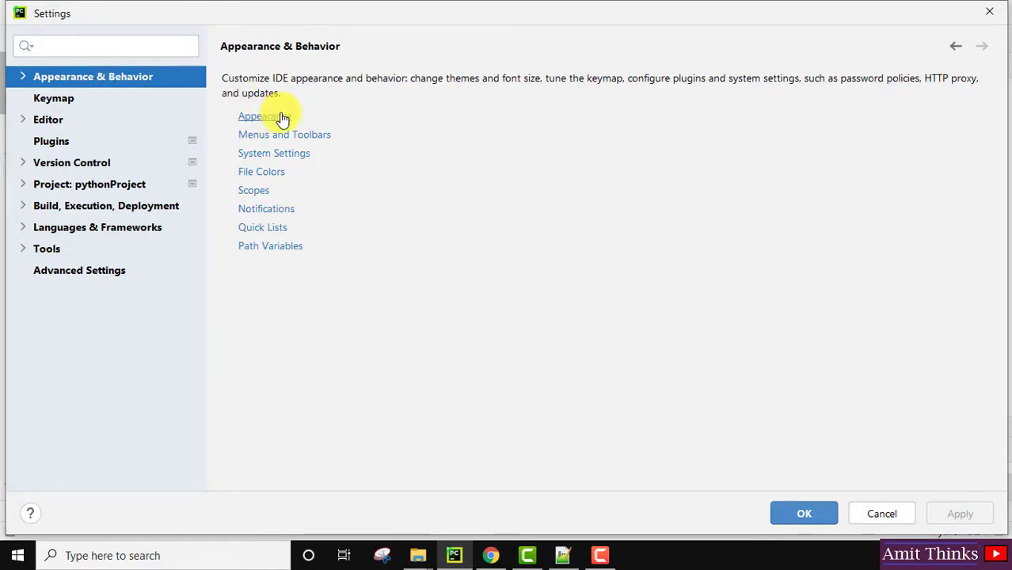
{"action": "left_click", "coordinate": [258, 116]}
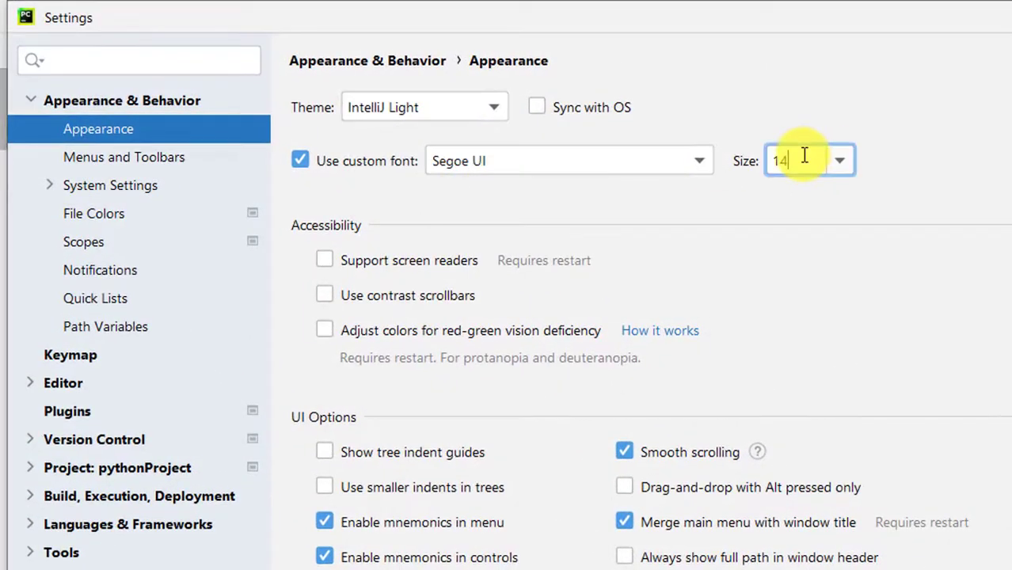
{"action": "type", "text": "19"}
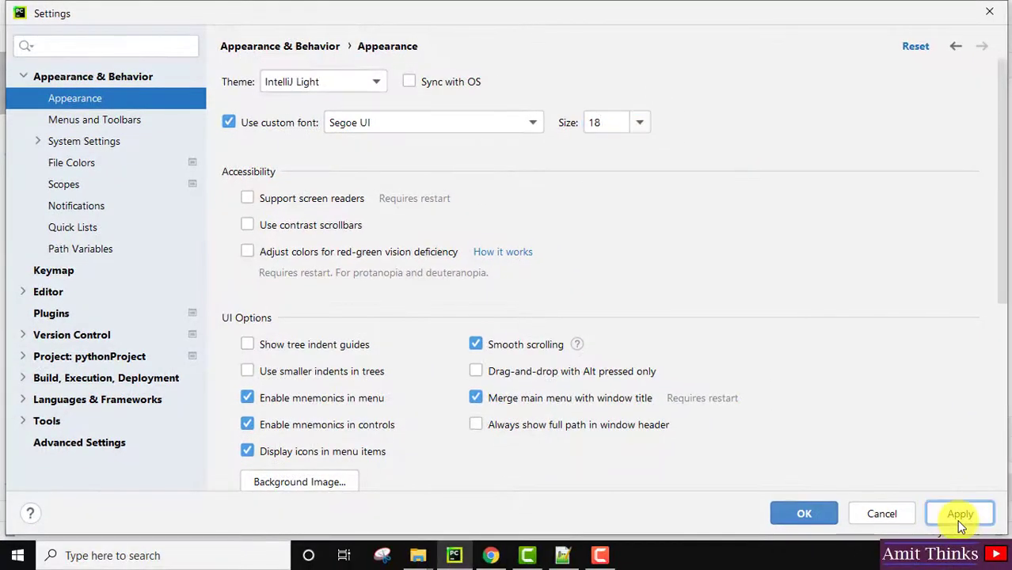
{"action": "left_click", "coordinate": [960, 513]}
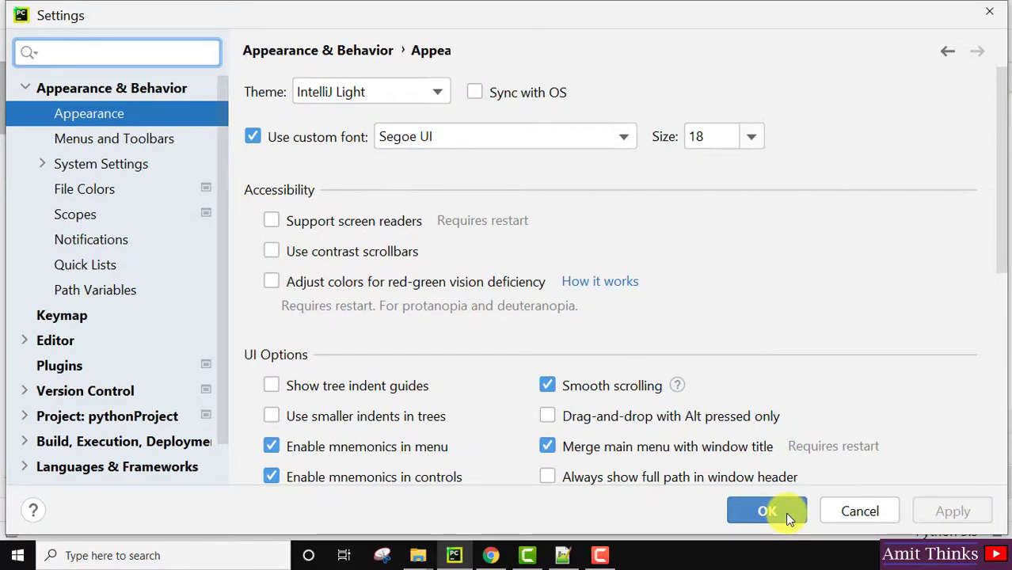
{"action": "left_click", "coordinate": [767, 510]}
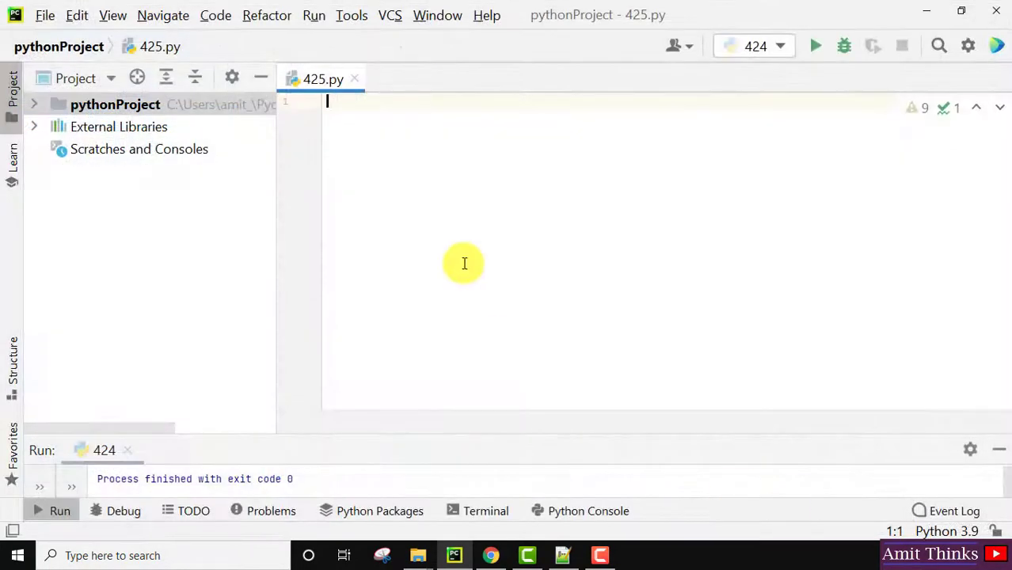
{"action": "mouse_move", "coordinate": [588, 15]}
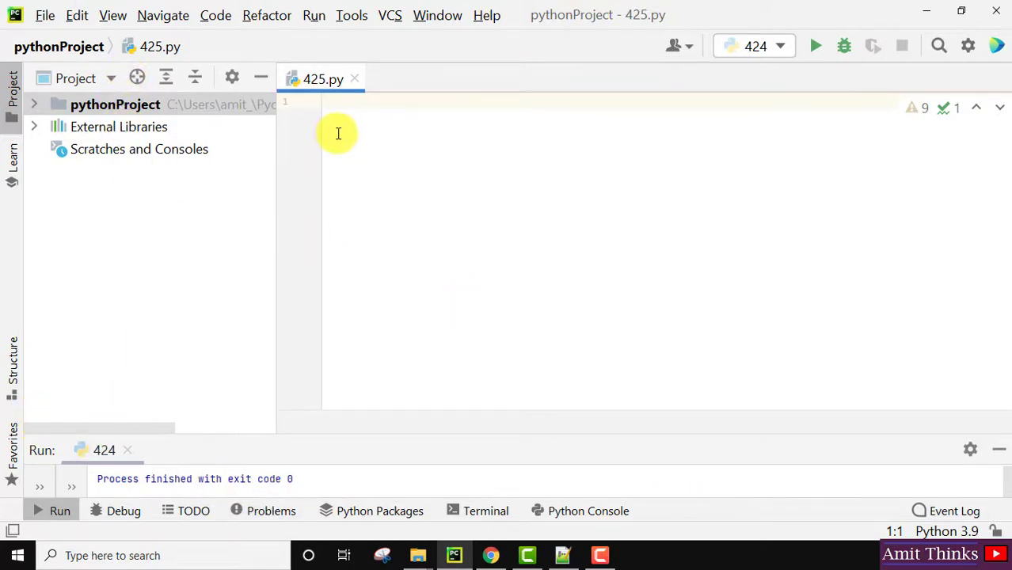
{"action": "mouse_move", "coordinate": [391, 190]}
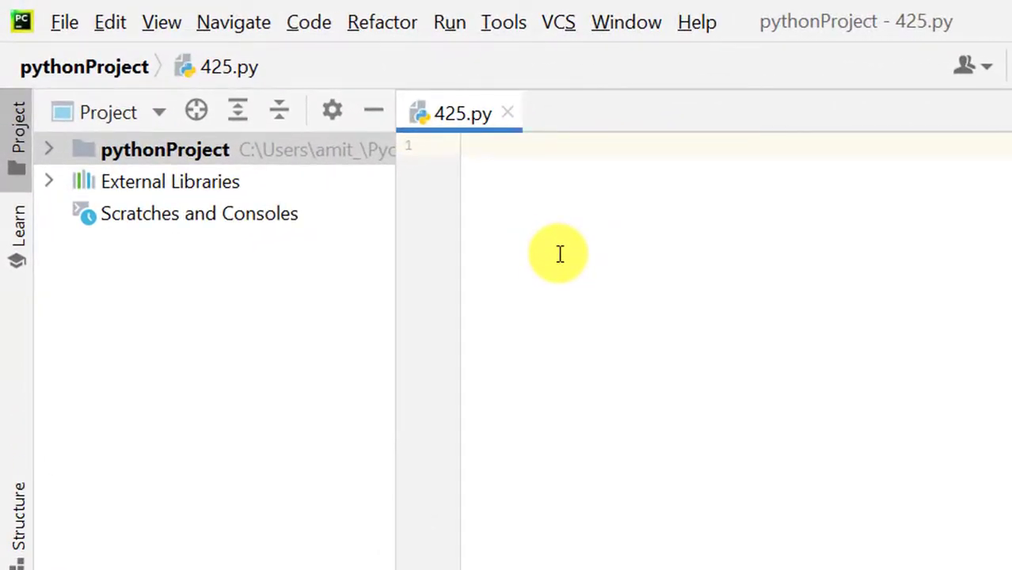
Step: Write print("Amit Thinks....") in 425.py
{"action": "type", "text": "print()"}
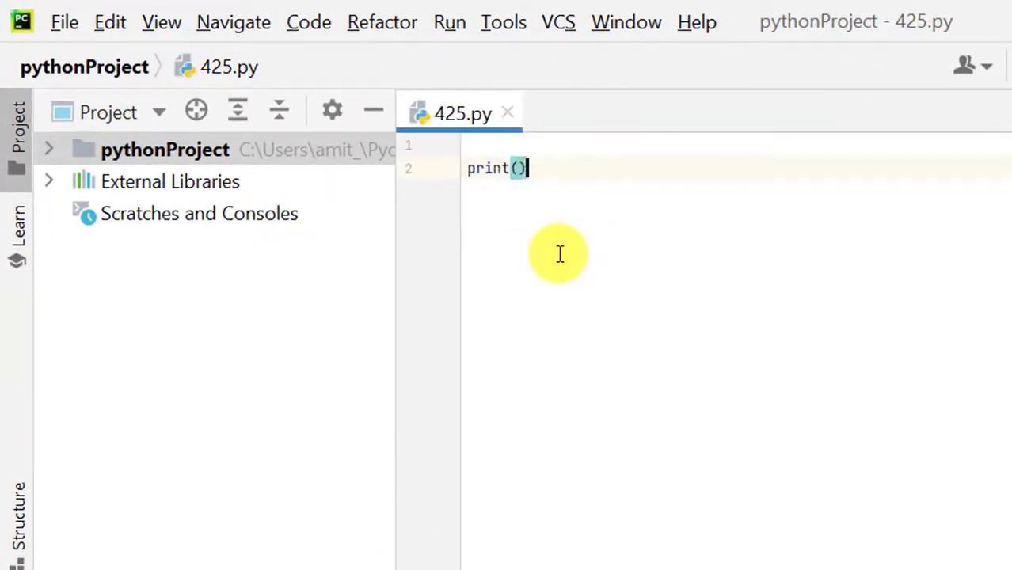
{"action": "type", "text": "\"Amit \""}
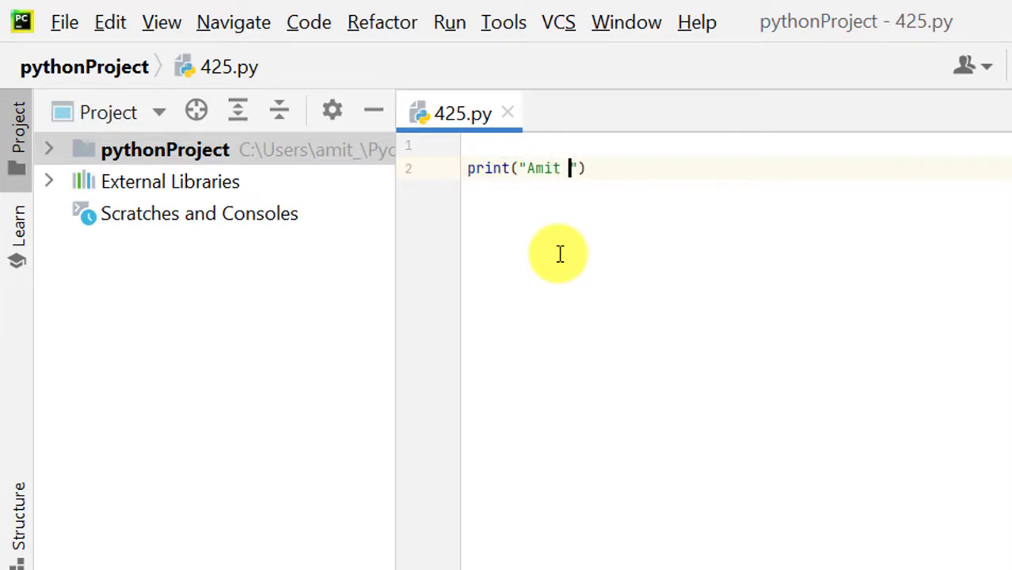
{"action": "type", "text": "Thinks"}
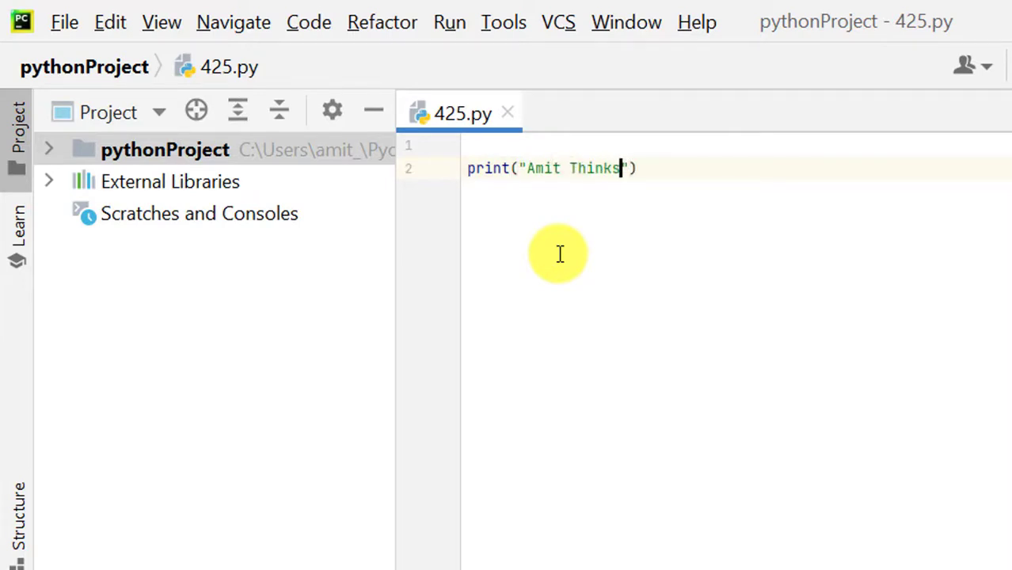
{"action": "type", "text": "...."}
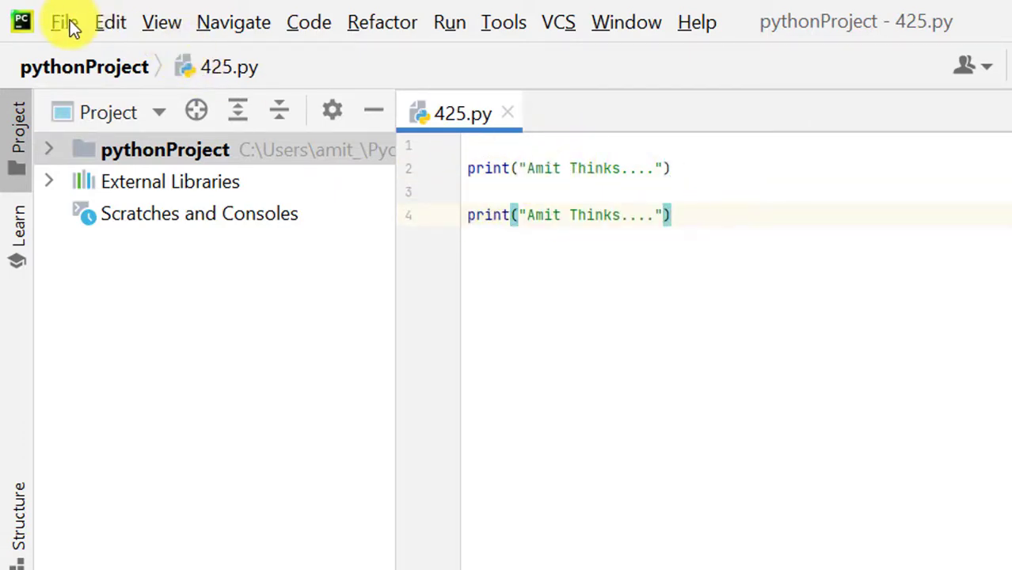
Step: In Settings > Editor > Font, raise the editor font Size to 17
{"action": "left_click", "coordinate": [63, 22]}
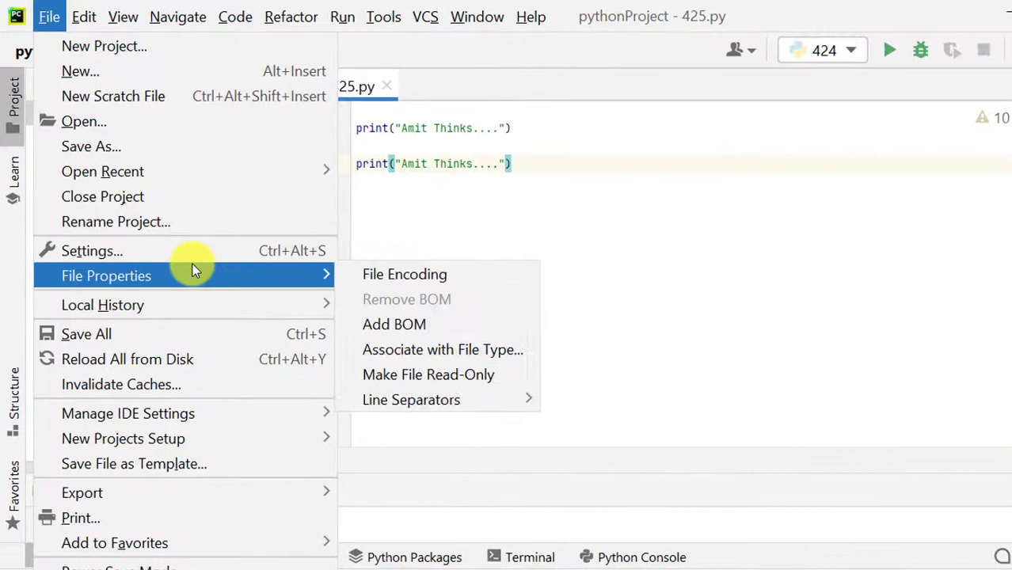
{"action": "left_click", "coordinate": [92, 250]}
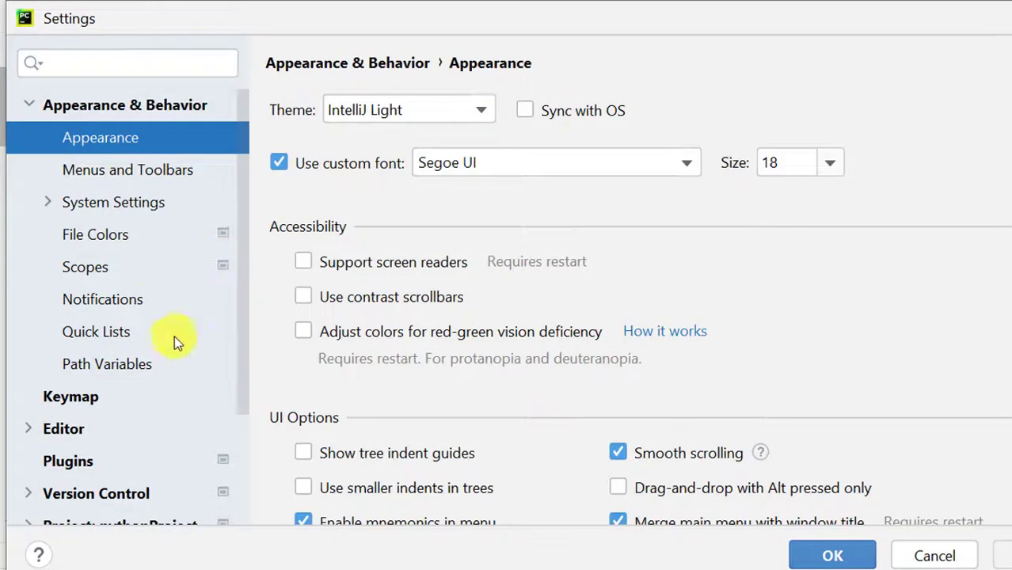
{"action": "left_click", "coordinate": [63, 428]}
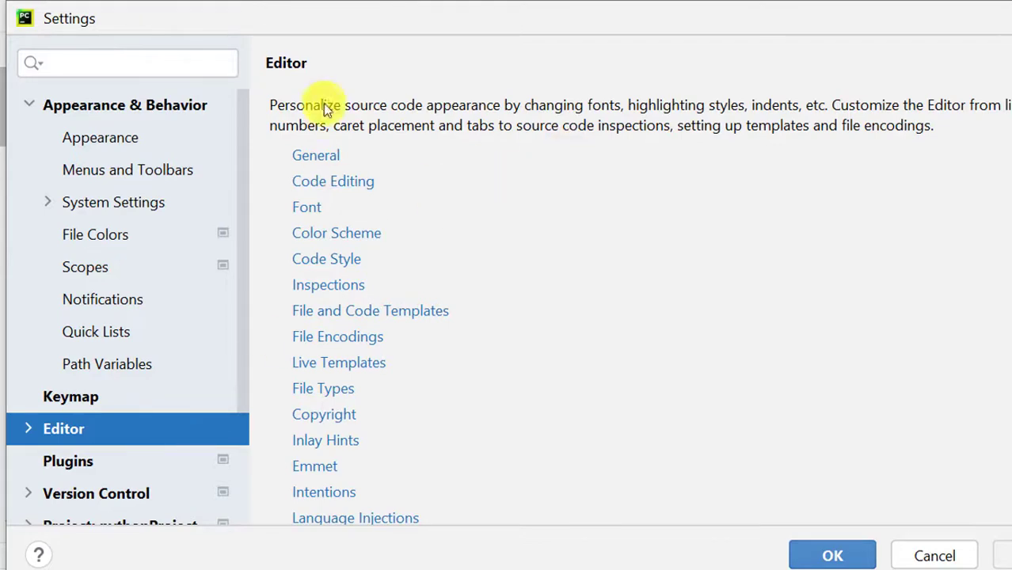
{"action": "left_click", "coordinate": [307, 206]}
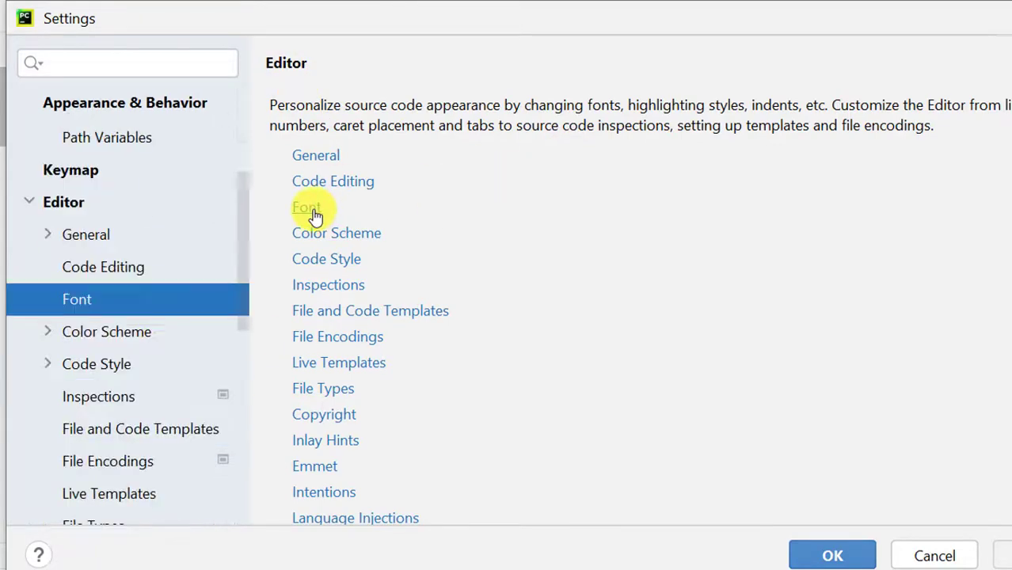
{"action": "left_click", "coordinate": [307, 206]}
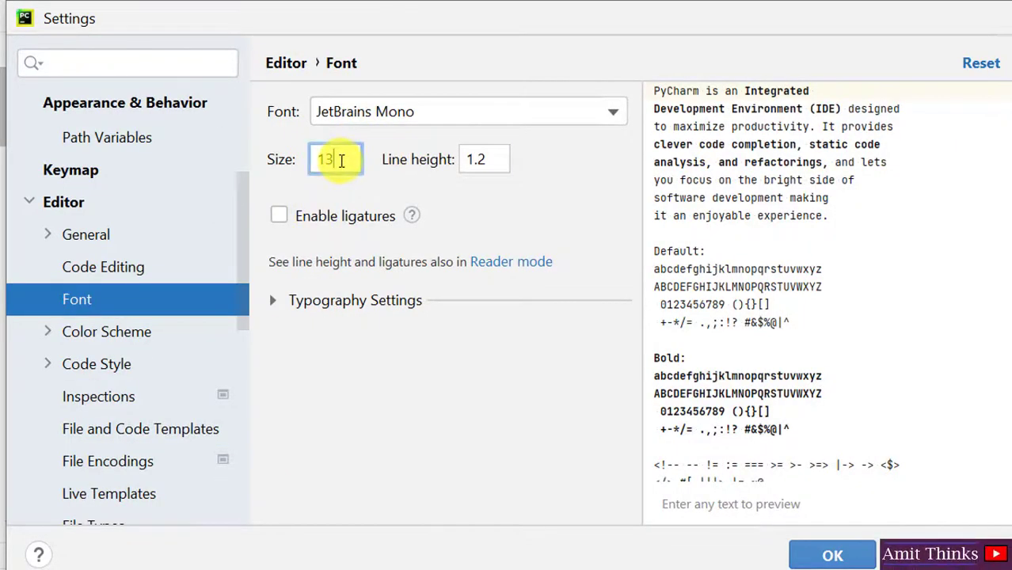
{"action": "type", "text": "17"}
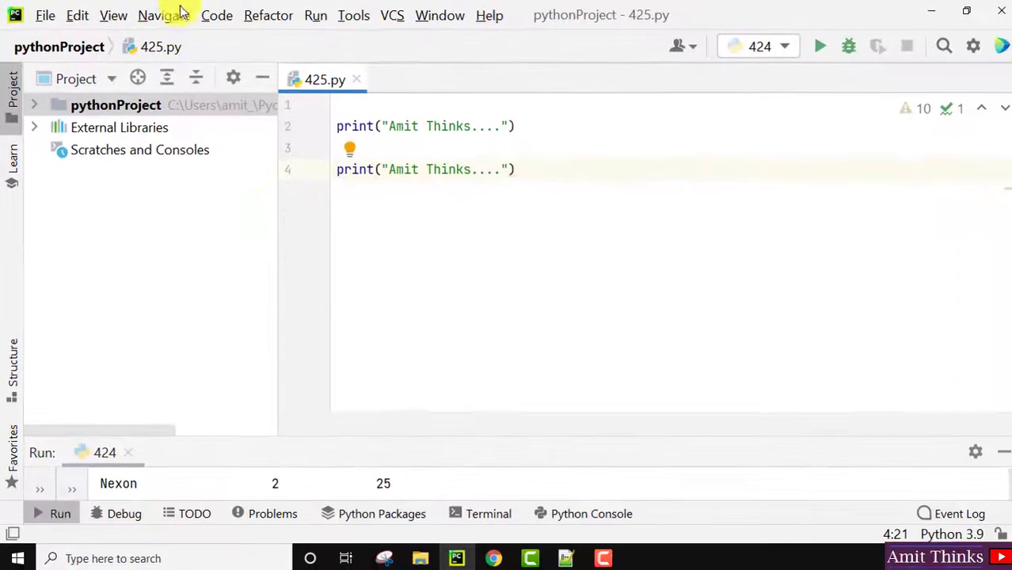
{"action": "mouse_move", "coordinate": [577, 268]}
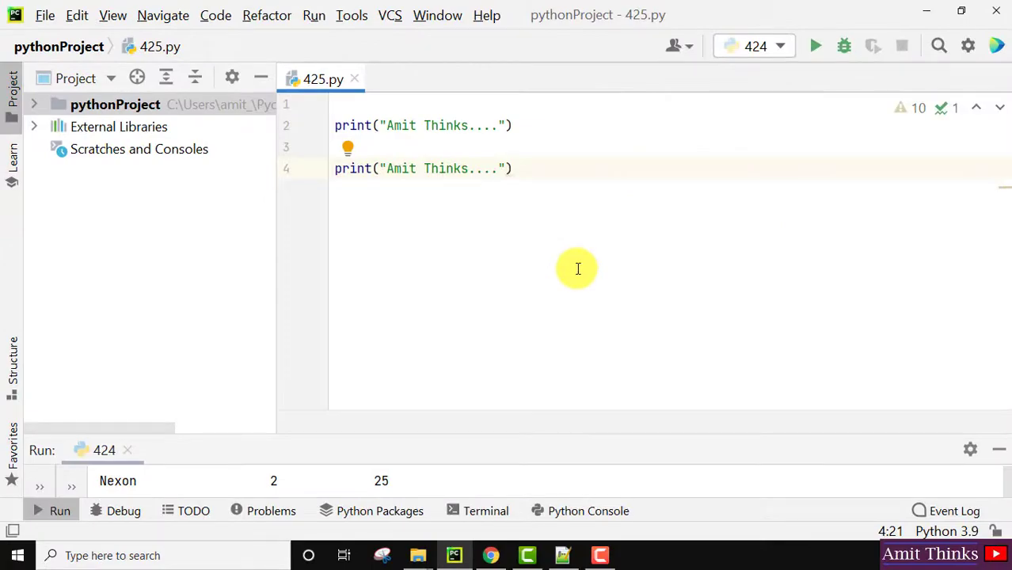